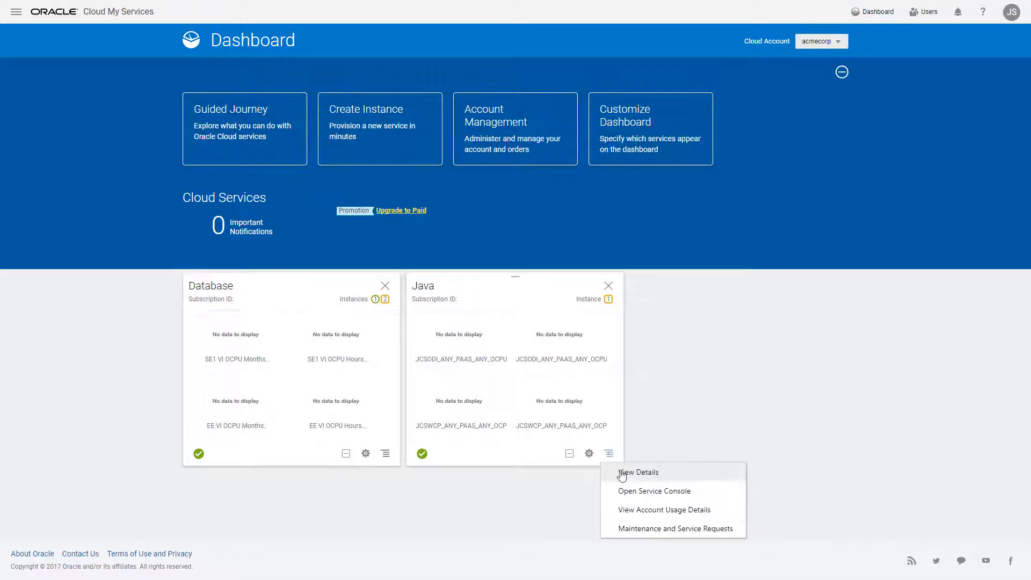
# Open the Java tile's details to reach the Java Cloud Service overview
pyautogui.click(638, 472)
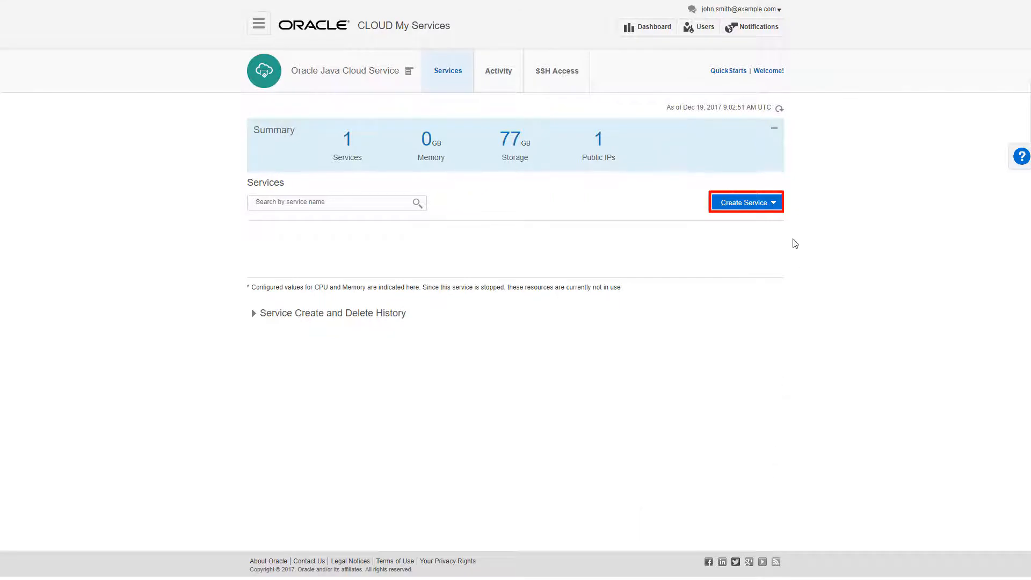
pyautogui.click(746, 201)
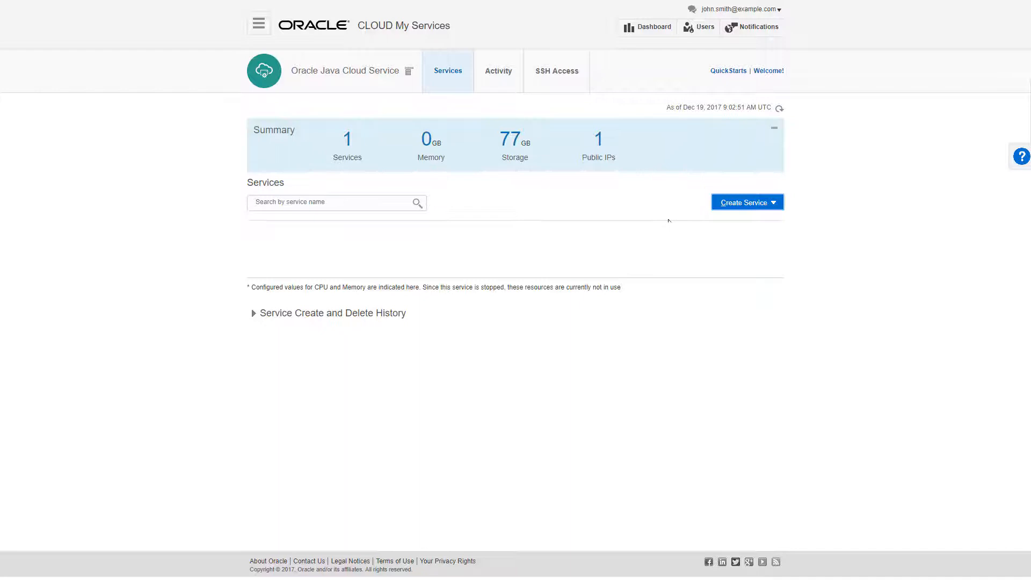
# Create service myJCSonOCI in region us-ashburn-1 with availability domain EqsG:US-ASHBURN-AD-1
pyautogui.click(744, 202)
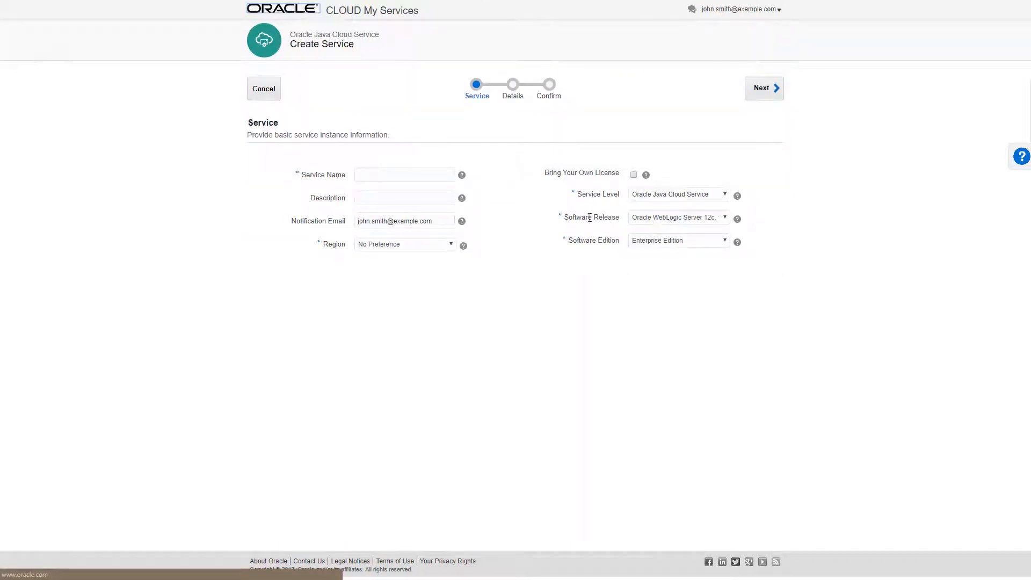
pyautogui.click(404, 174)
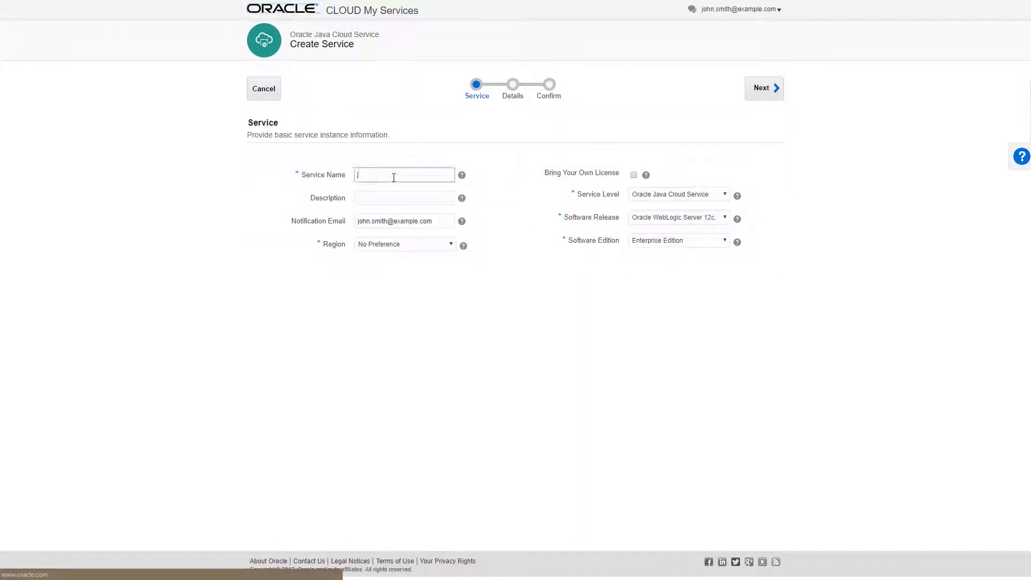
pyautogui.write('myJCSonOCI')
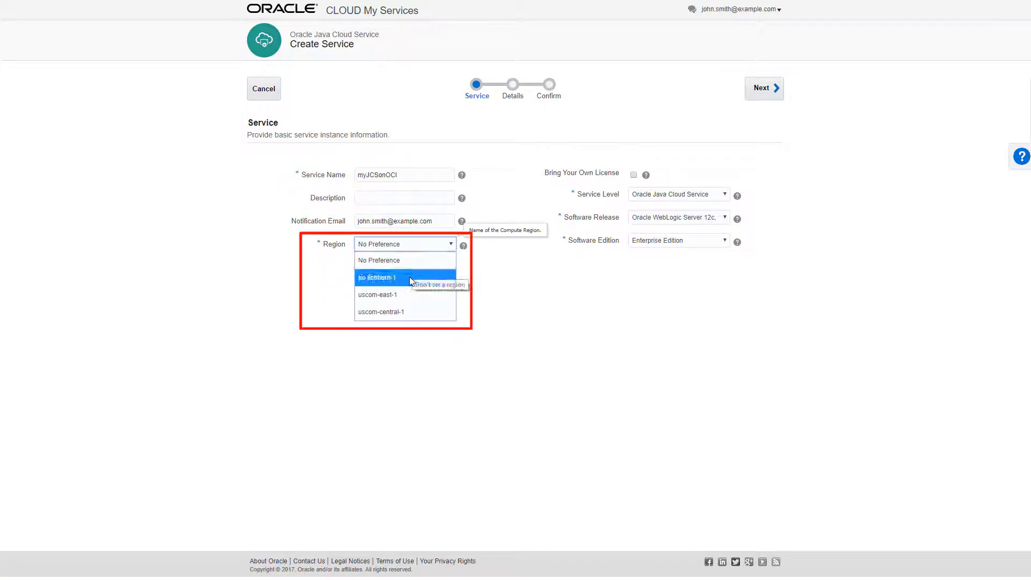
pyautogui.click(377, 277)
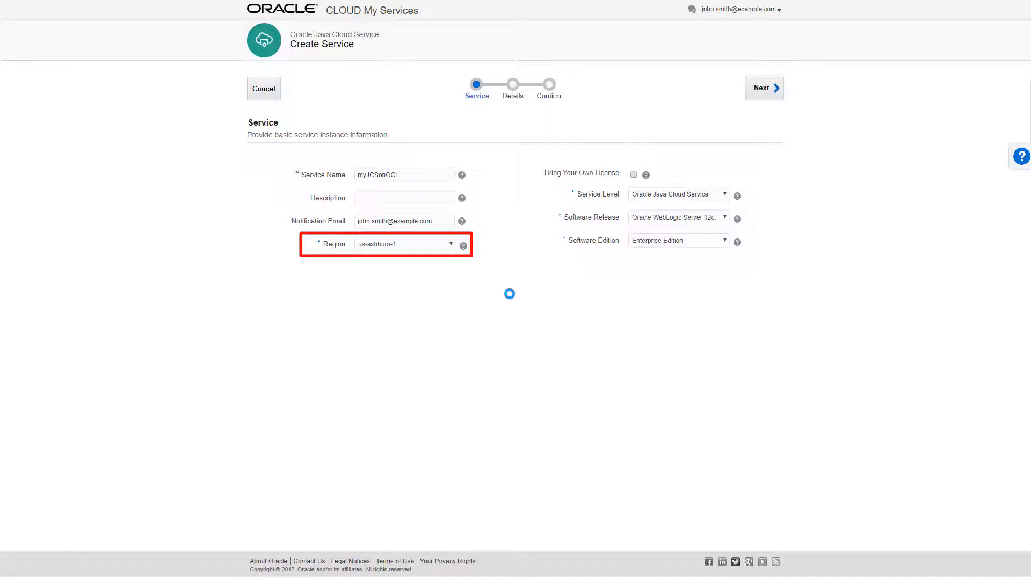
pyautogui.click(405, 244)
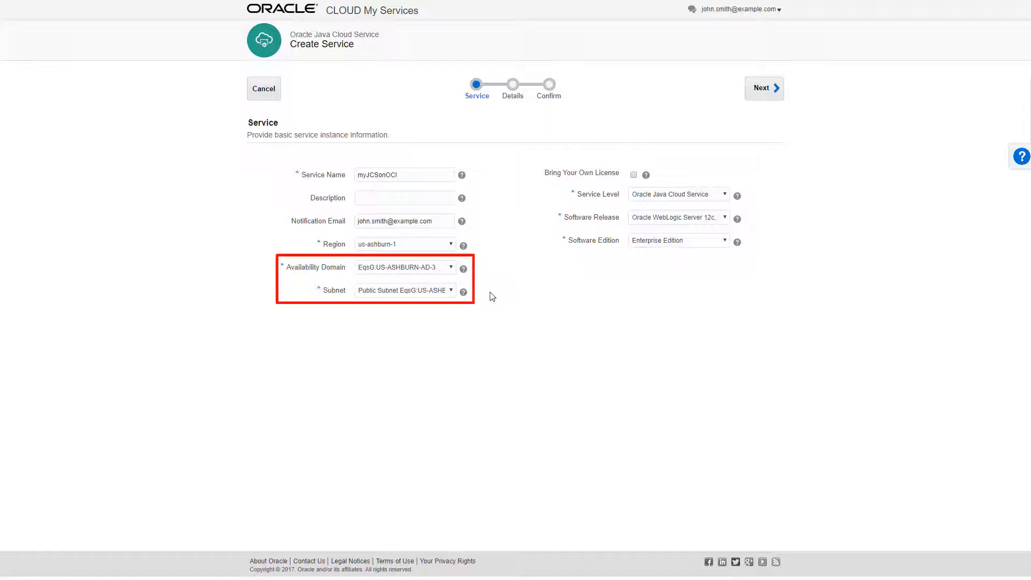
pyautogui.click(449, 267)
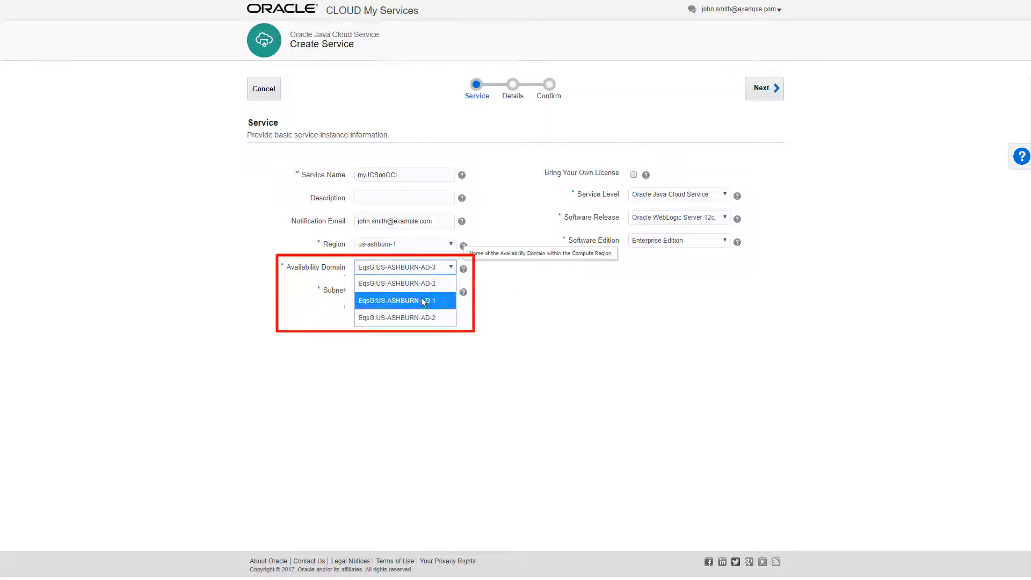
pyautogui.click(399, 301)
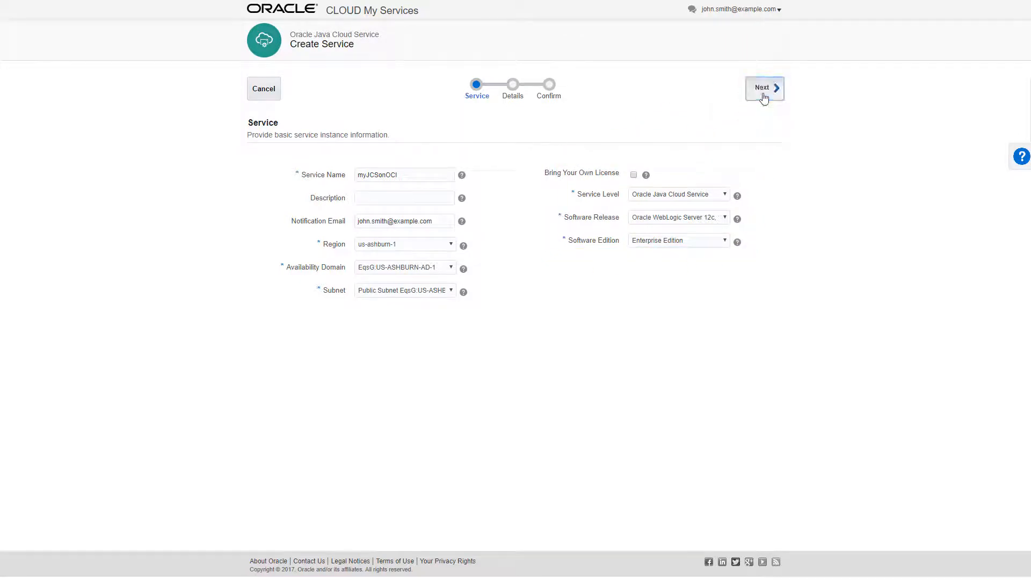
# Advance to Service Details and show the advanced WebLogic, backup and load balancer settings
pyautogui.click(764, 88)
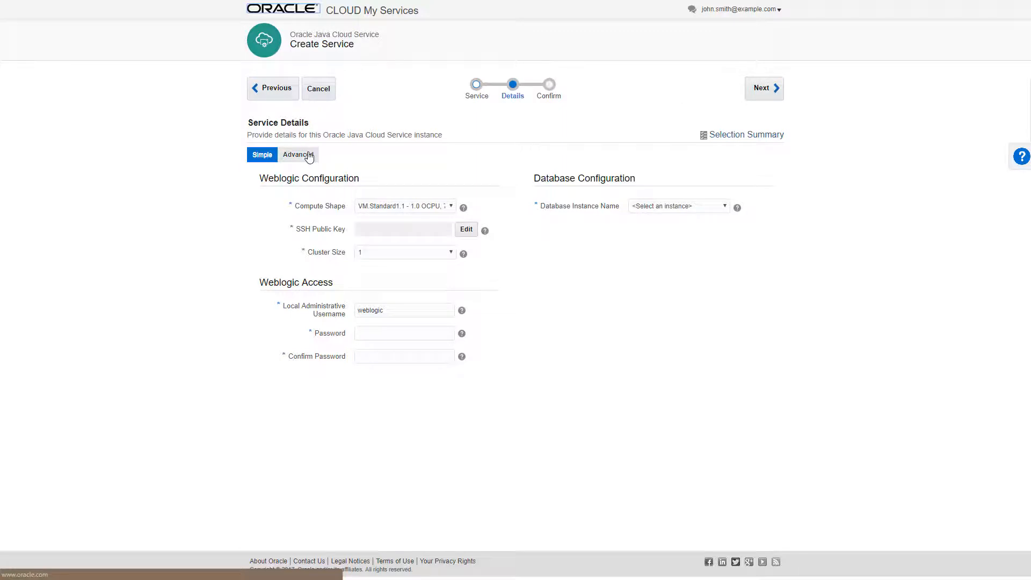
pyautogui.click(299, 155)
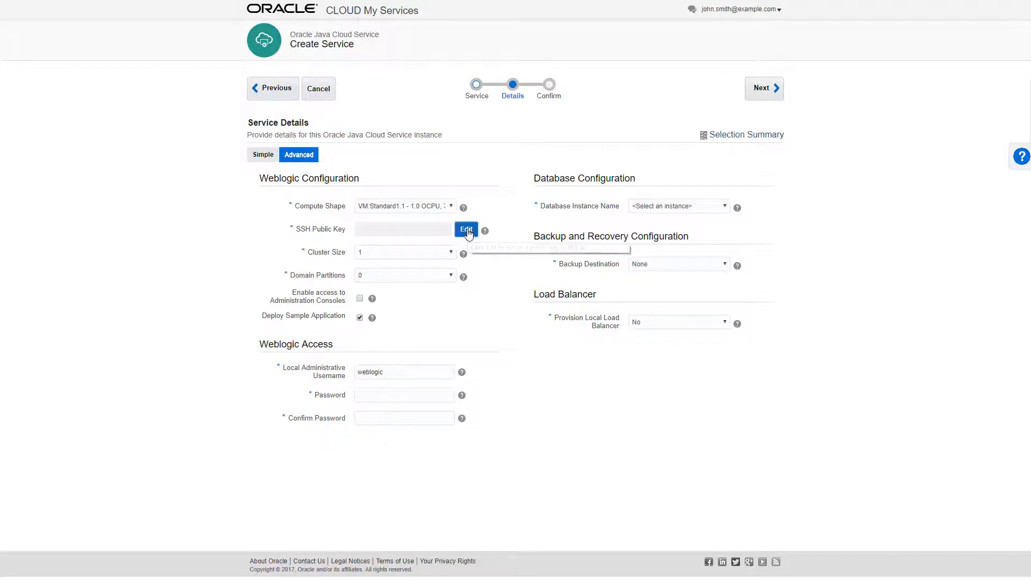
# Upload xperiment_rsa_new.pub as the instance's SSH public key
pyautogui.click(465, 229)
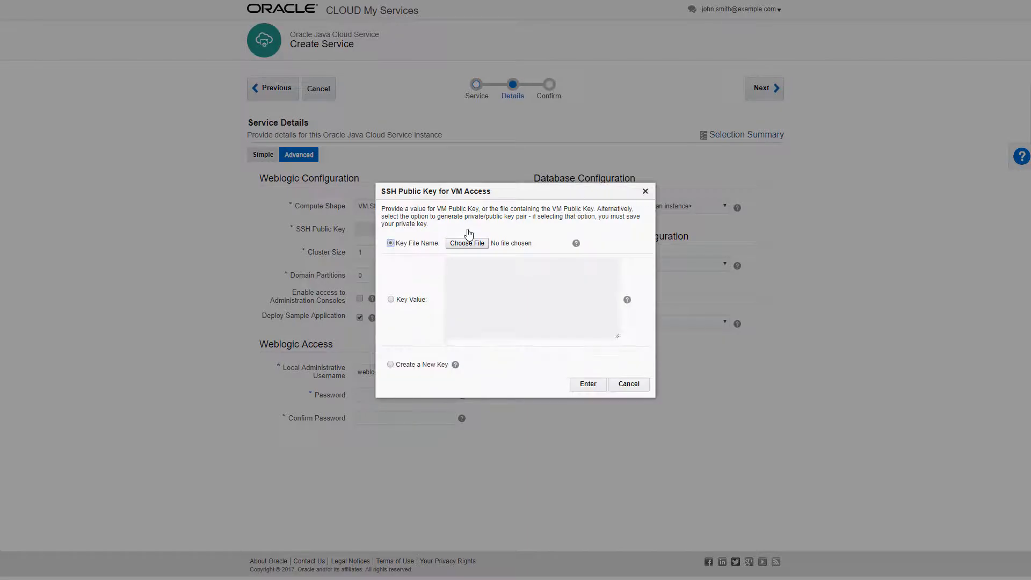
pyautogui.moveTo(467, 243)
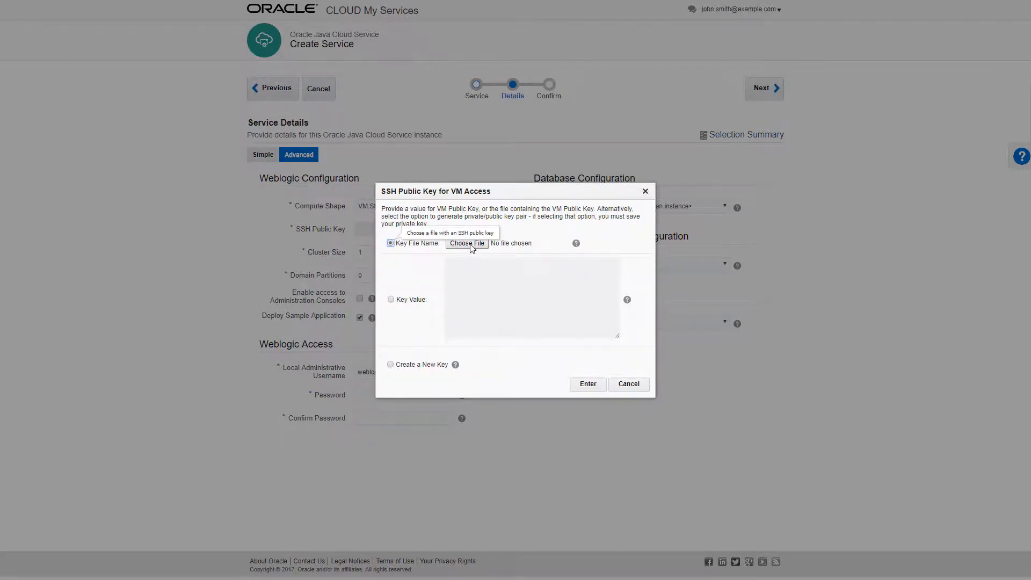
pyautogui.click(466, 243)
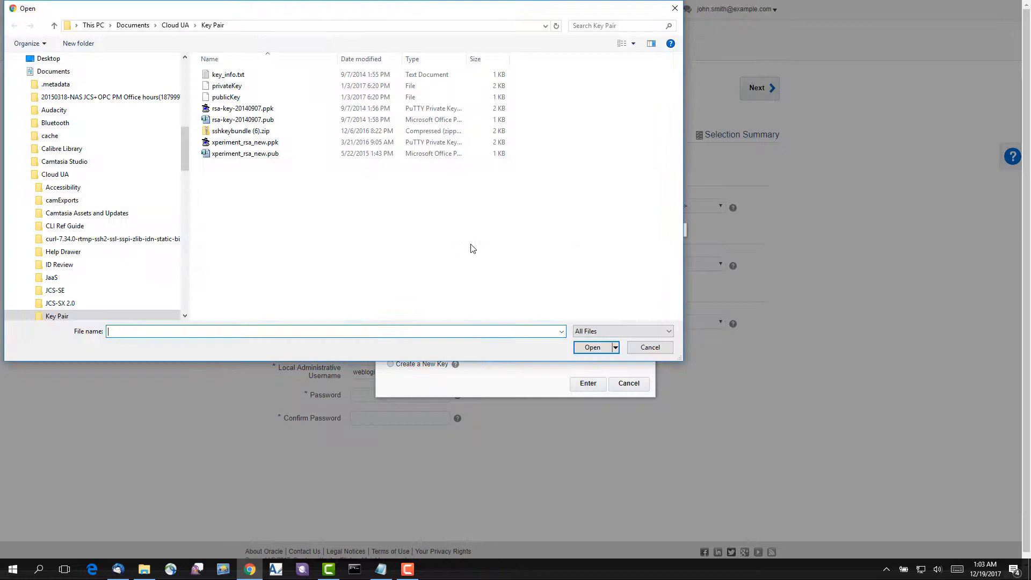
pyautogui.click(245, 153)
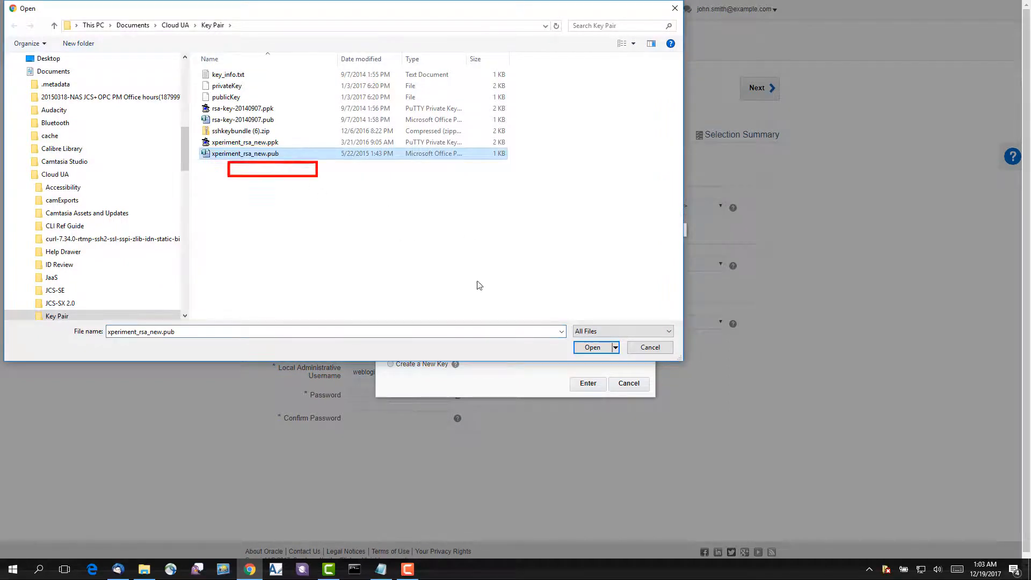
pyautogui.click(590, 348)
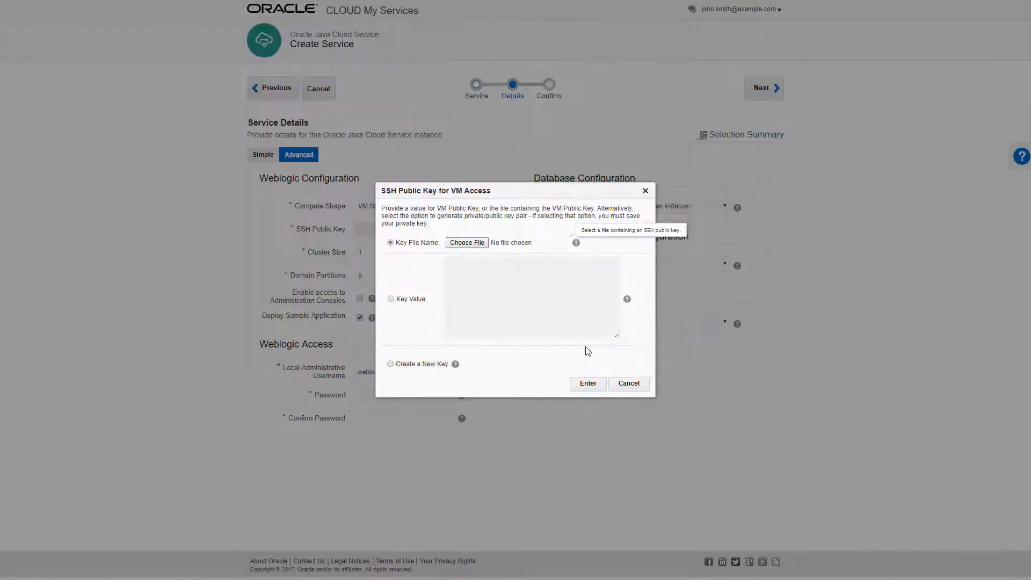
pyautogui.click(466, 242)
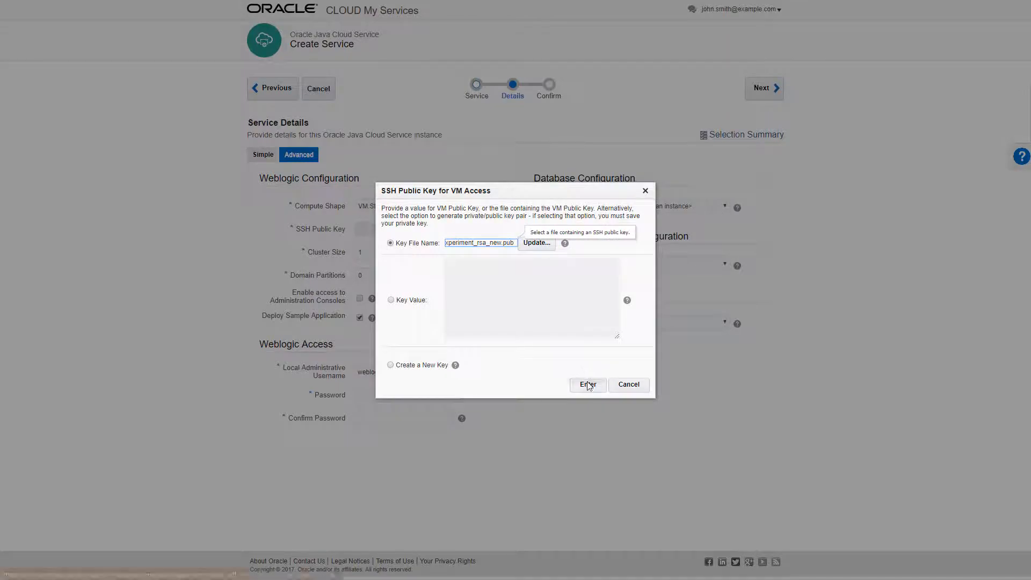
pyautogui.click(586, 384)
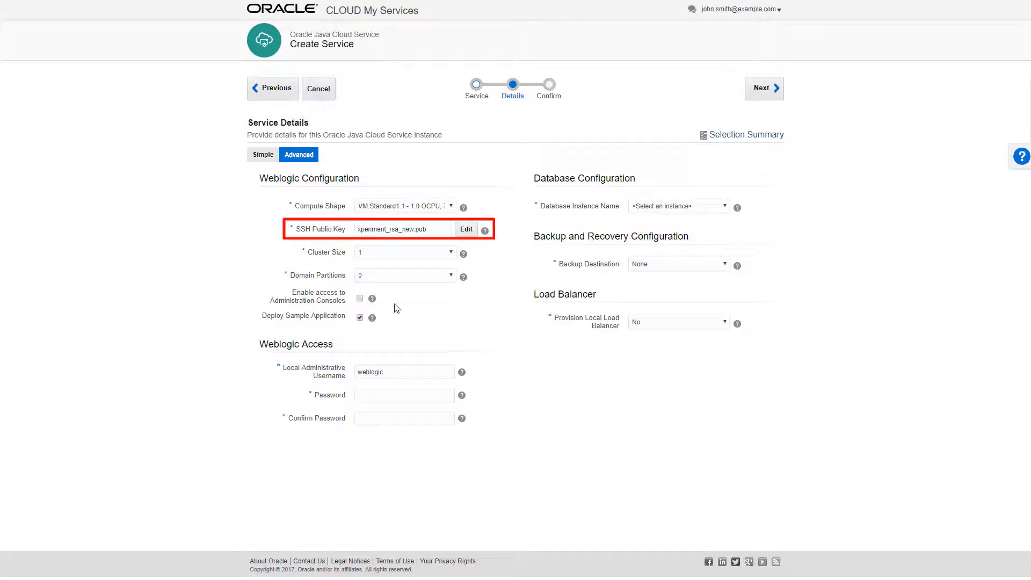
# Enable Administration Console access and enter the WebLogic administrator password in both fields
pyautogui.click(360, 298)
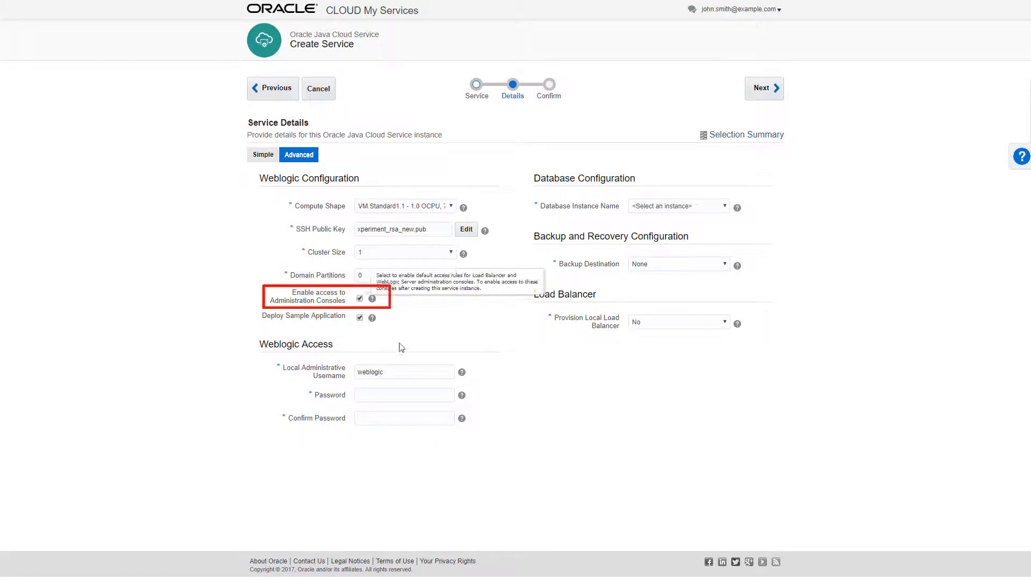
pyautogui.moveTo(403, 314)
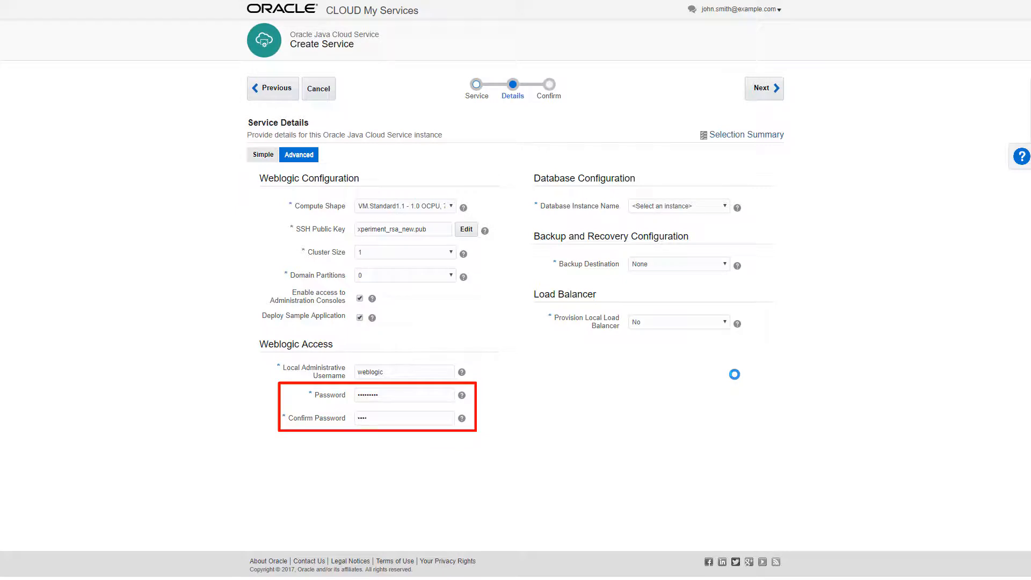
pyautogui.write('••••••••')
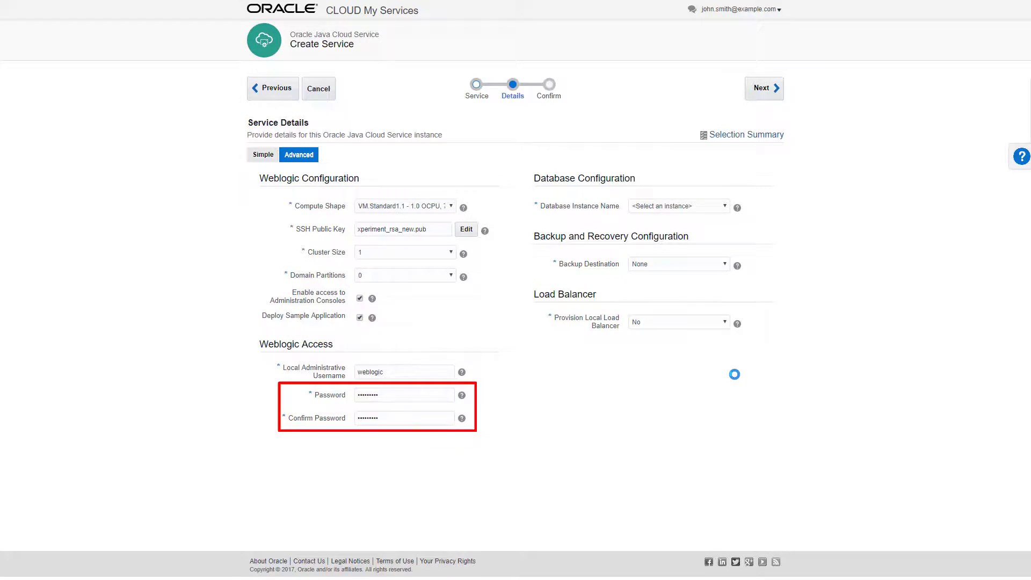
pyautogui.moveTo(727, 209)
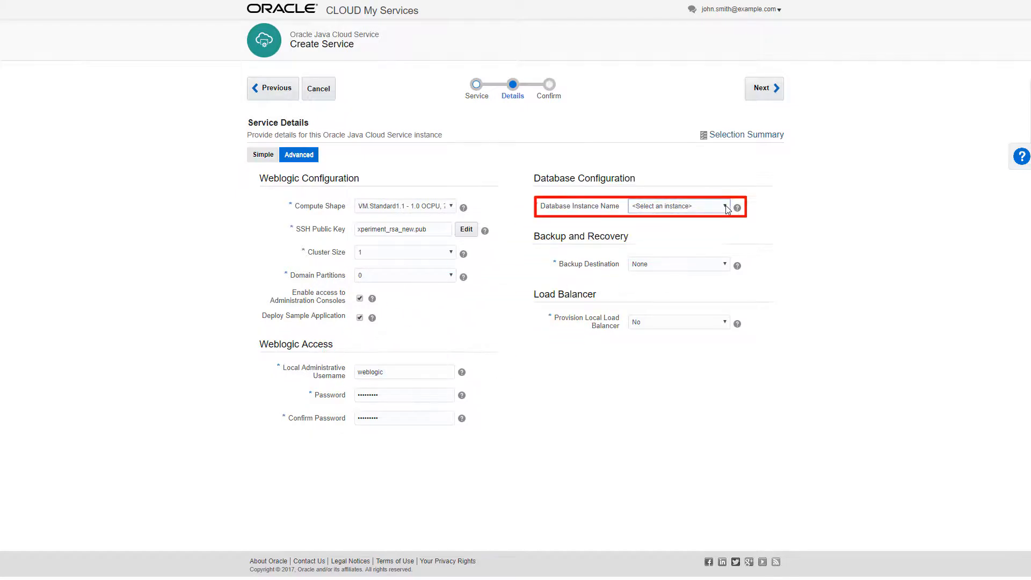
pyautogui.click(727, 206)
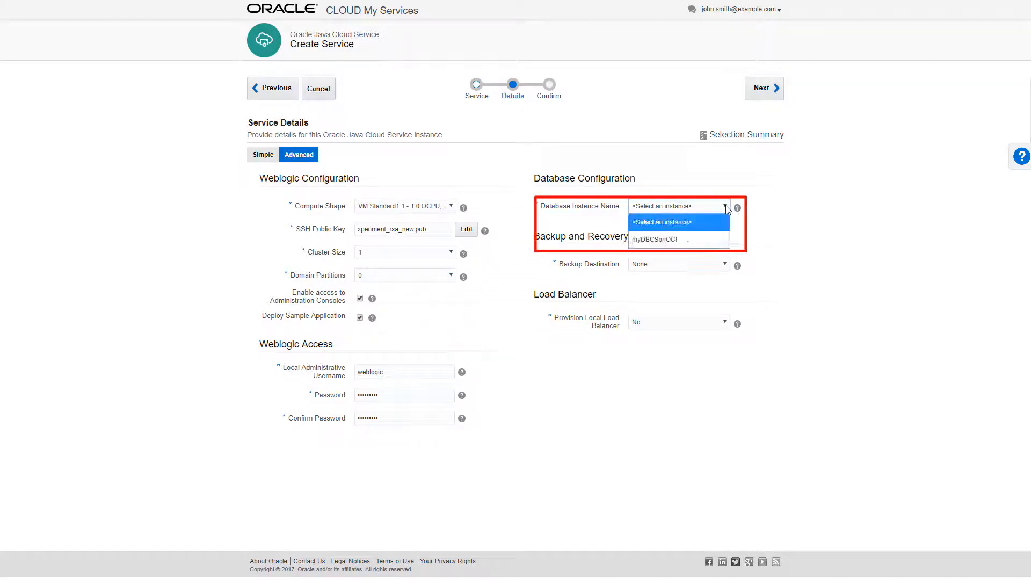
pyautogui.click(654, 238)
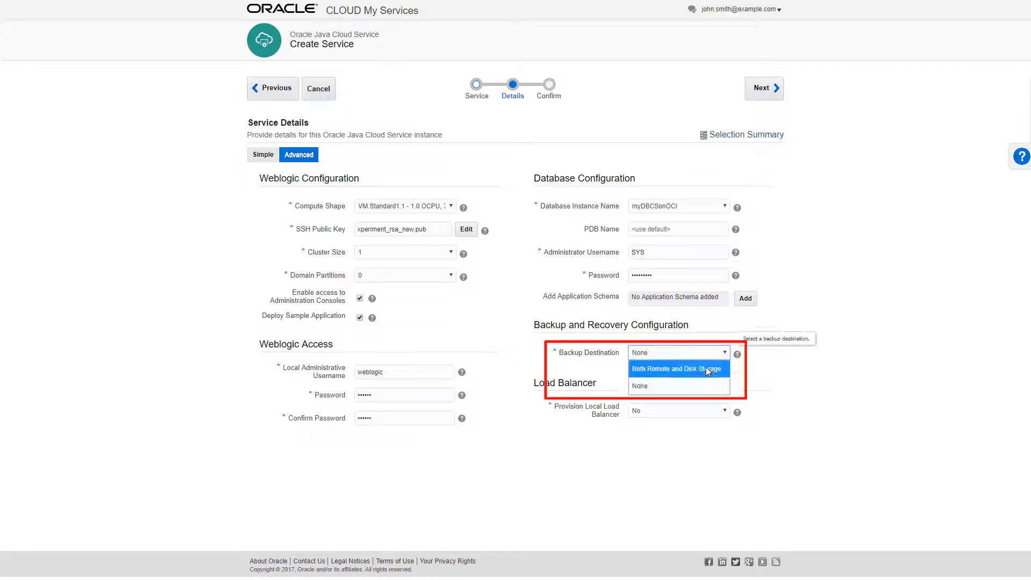
pyautogui.click(678, 368)
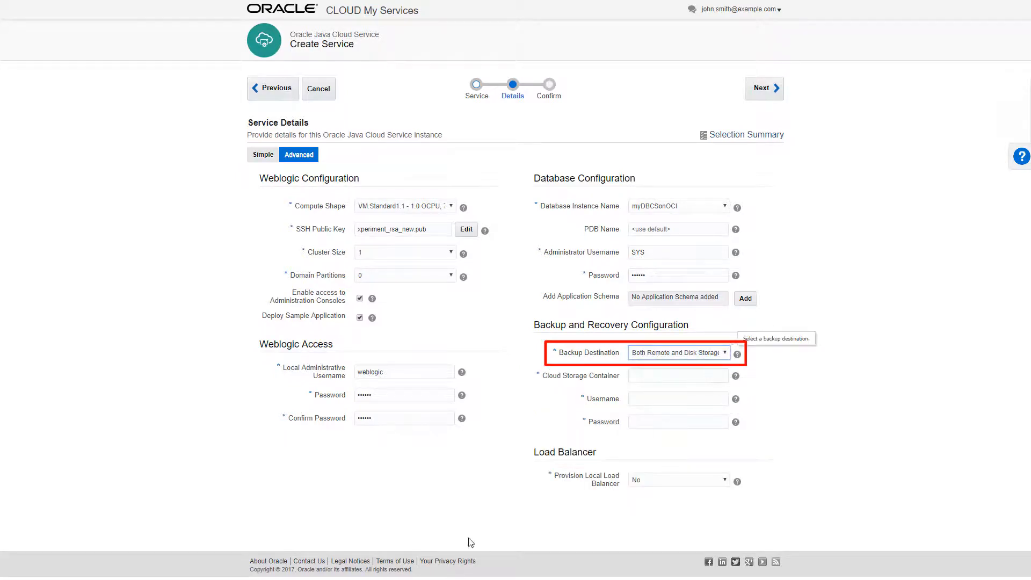
pyautogui.click(679, 375)
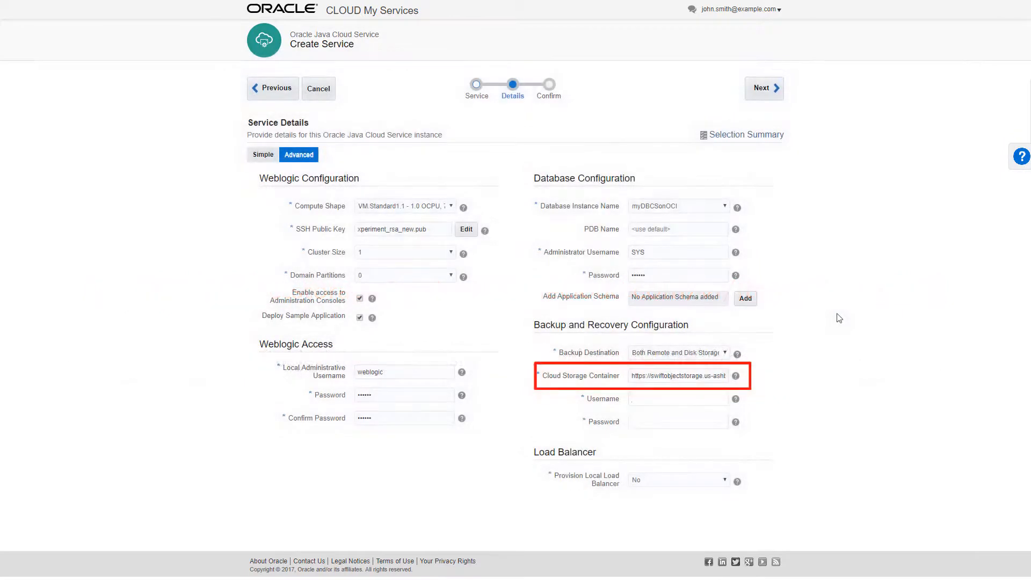
pyautogui.click(684, 398)
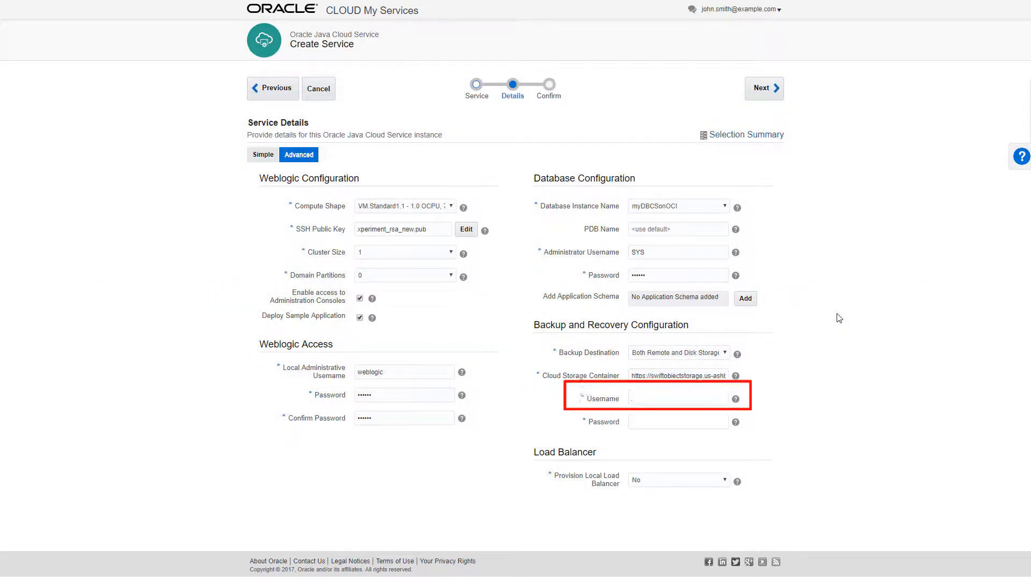
pyautogui.write('john.smith@example.com')
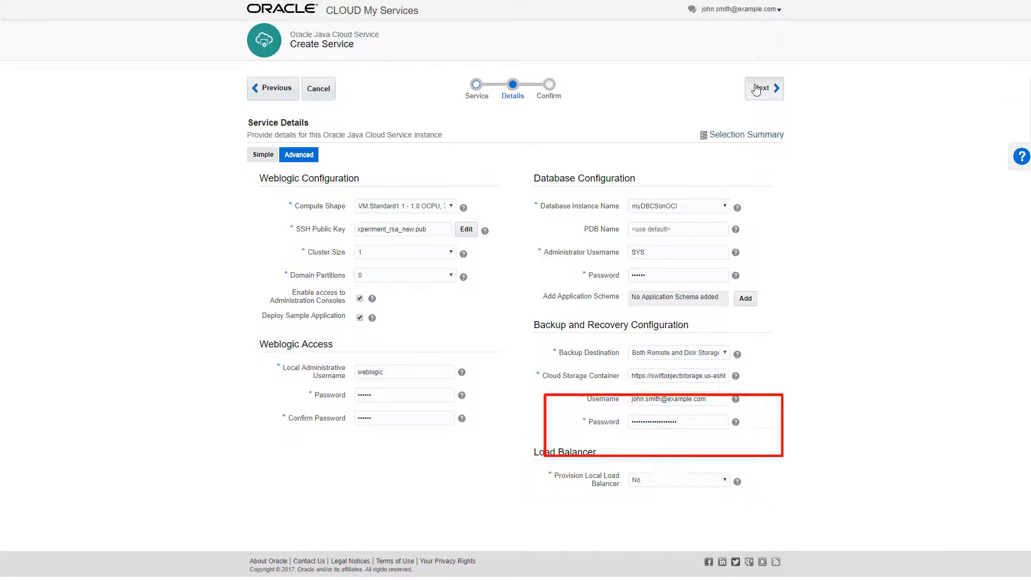
# Review the myJCSonOCI settings on the Confirmation page and submit the creation request
pyautogui.click(764, 88)
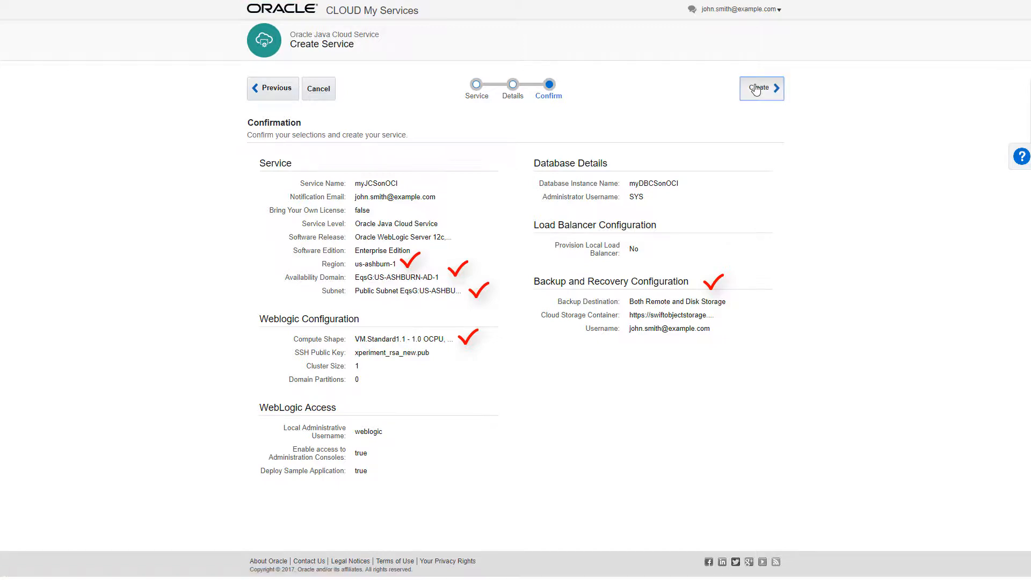
pyautogui.click(761, 88)
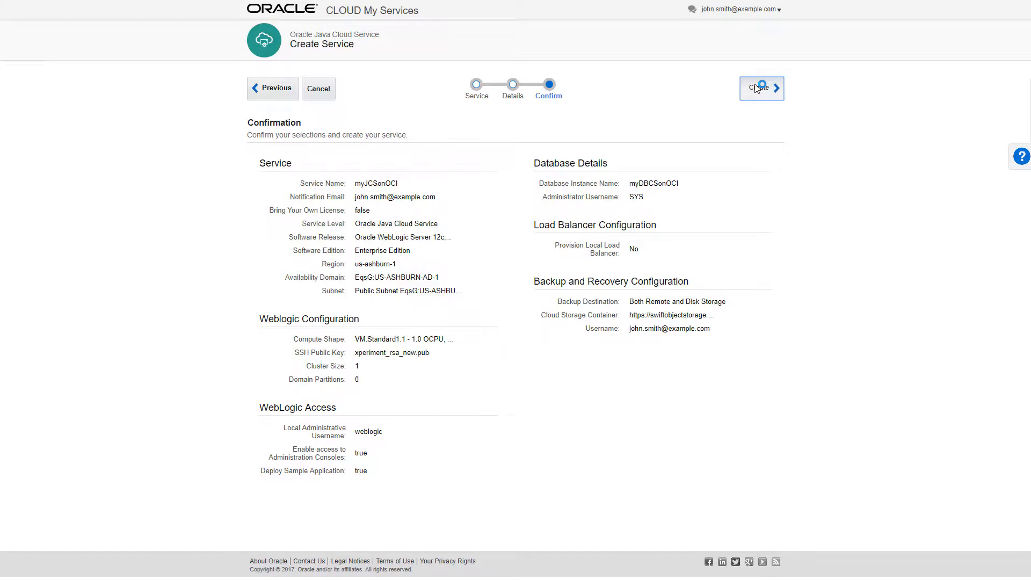
pyautogui.click(761, 88)
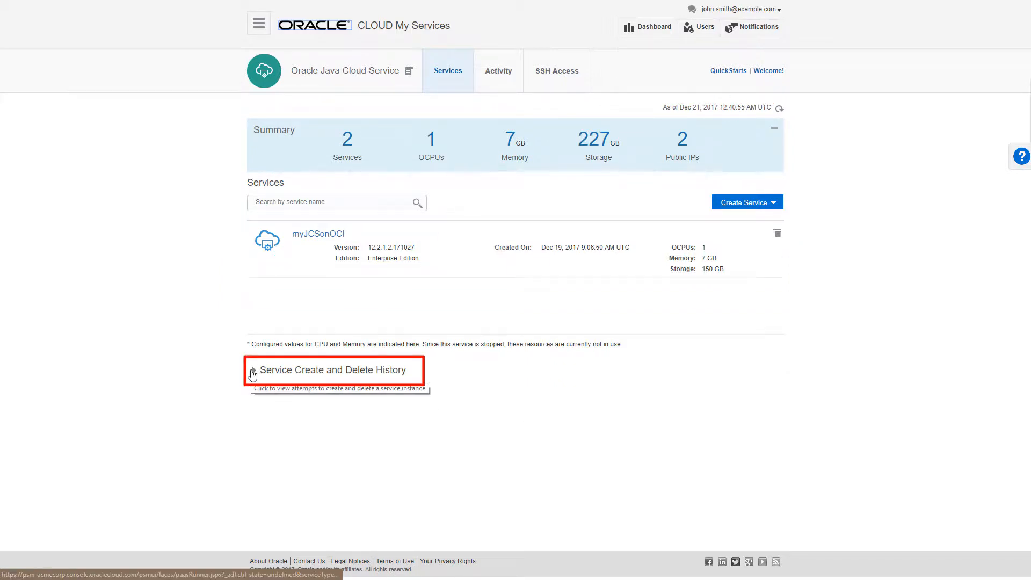
pyautogui.click(329, 369)
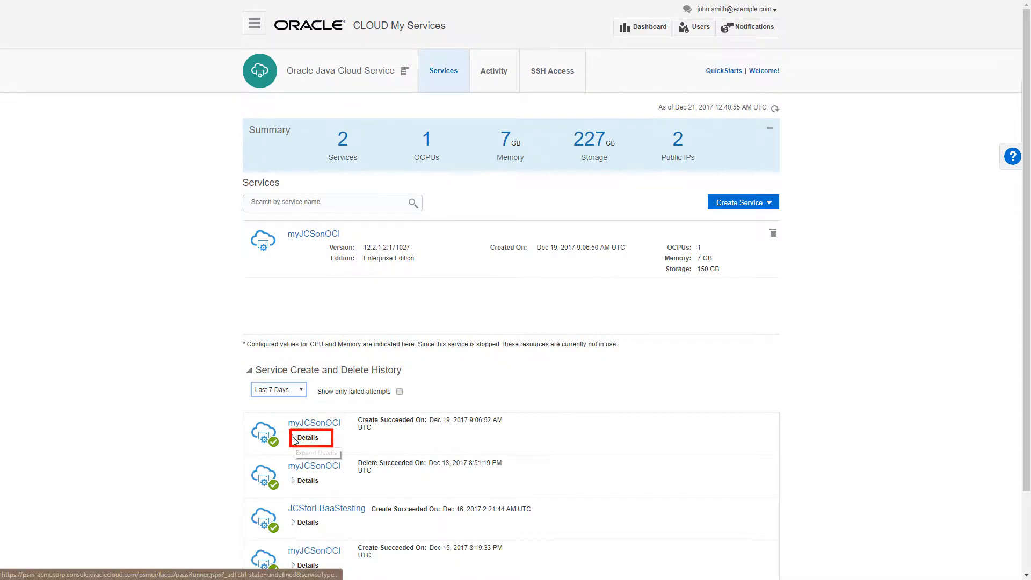
pyautogui.click(307, 438)
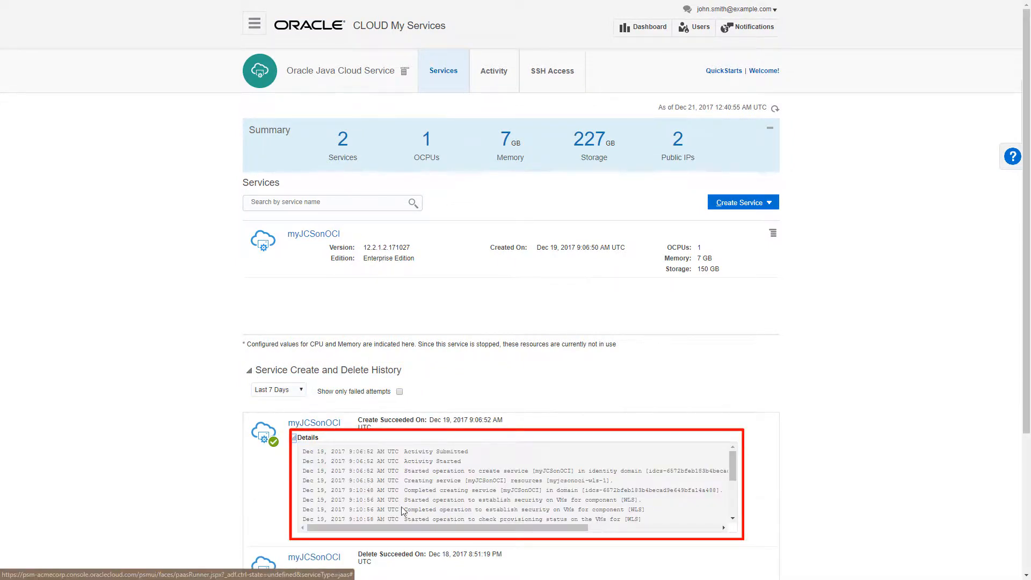
pyautogui.scroll(-3)
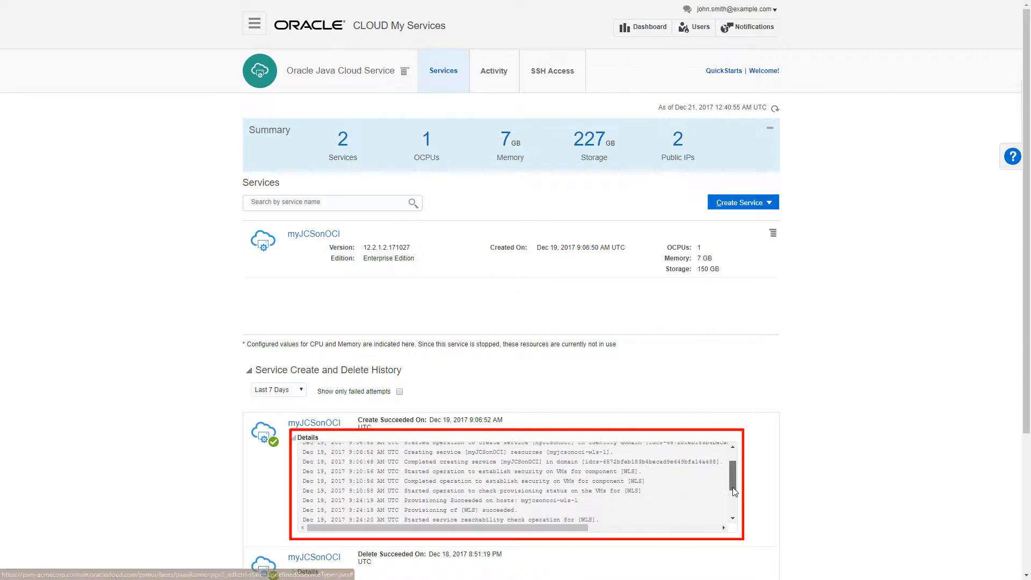
pyautogui.scroll(-3)
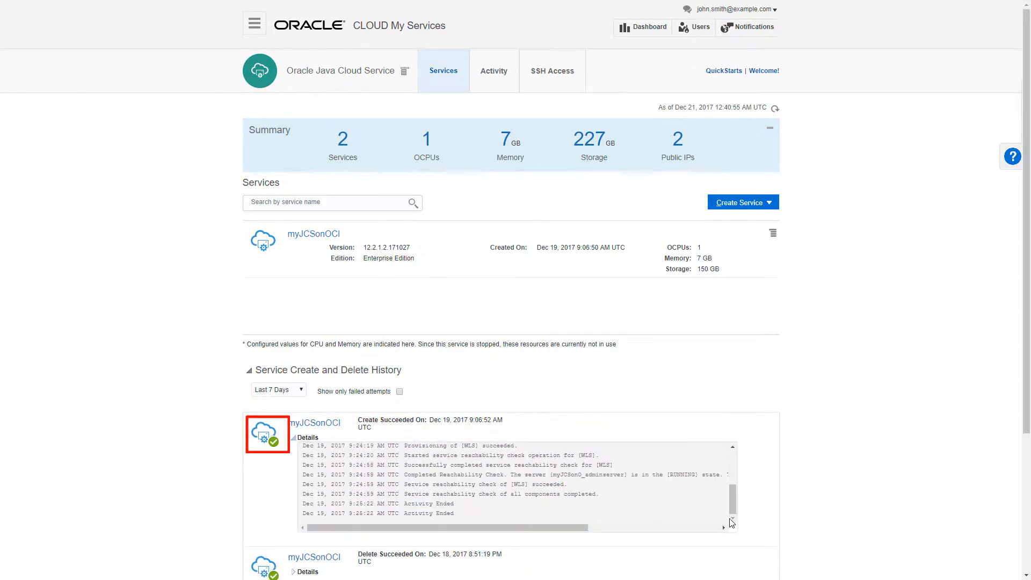
pyautogui.moveTo(292, 448)
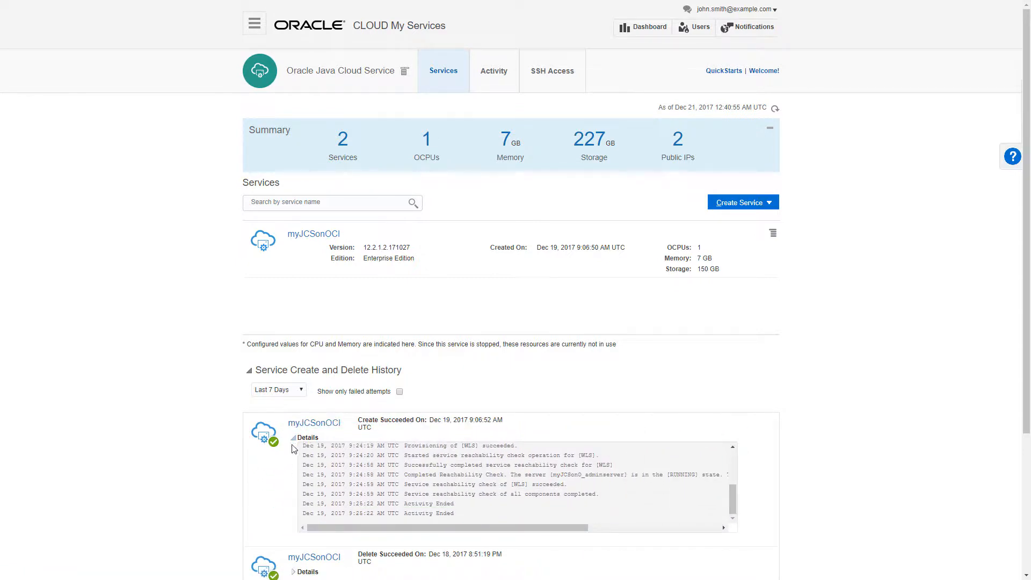
pyautogui.click(306, 437)
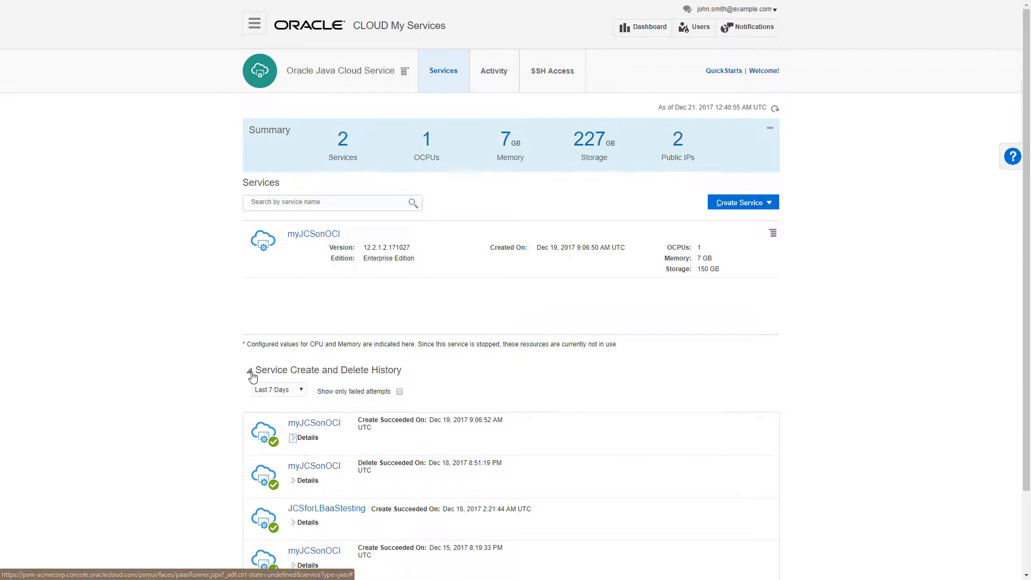
pyautogui.click(250, 372)
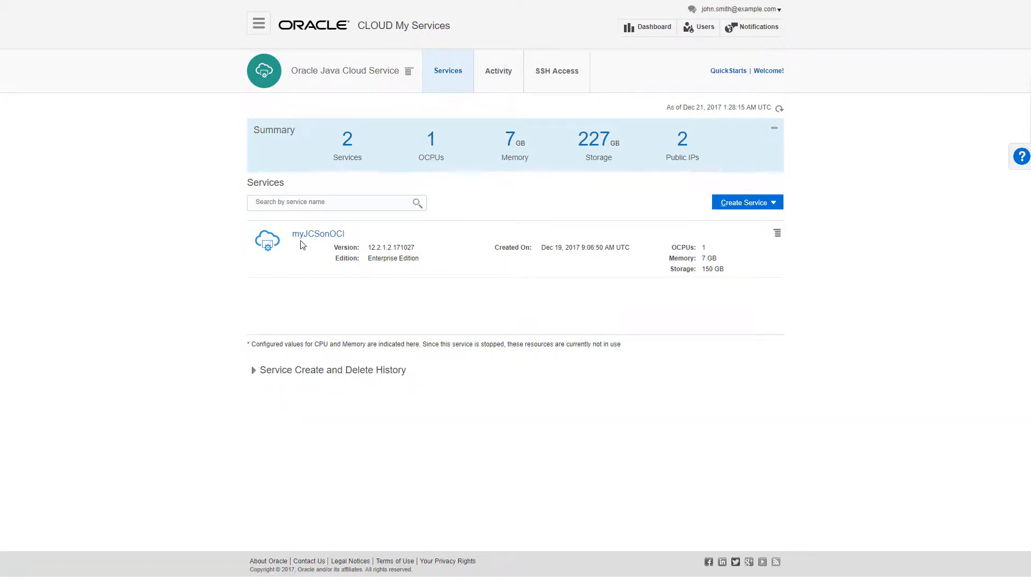
# Open the myJCSonOCI overview and copy its public IP 129.213.32.33
pyautogui.click(319, 233)
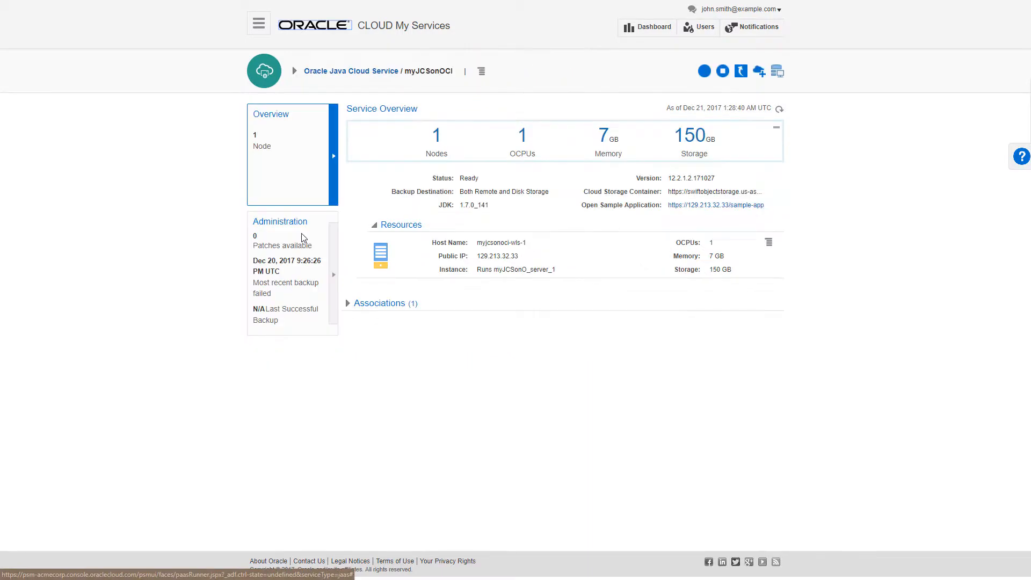
pyautogui.moveTo(531, 266)
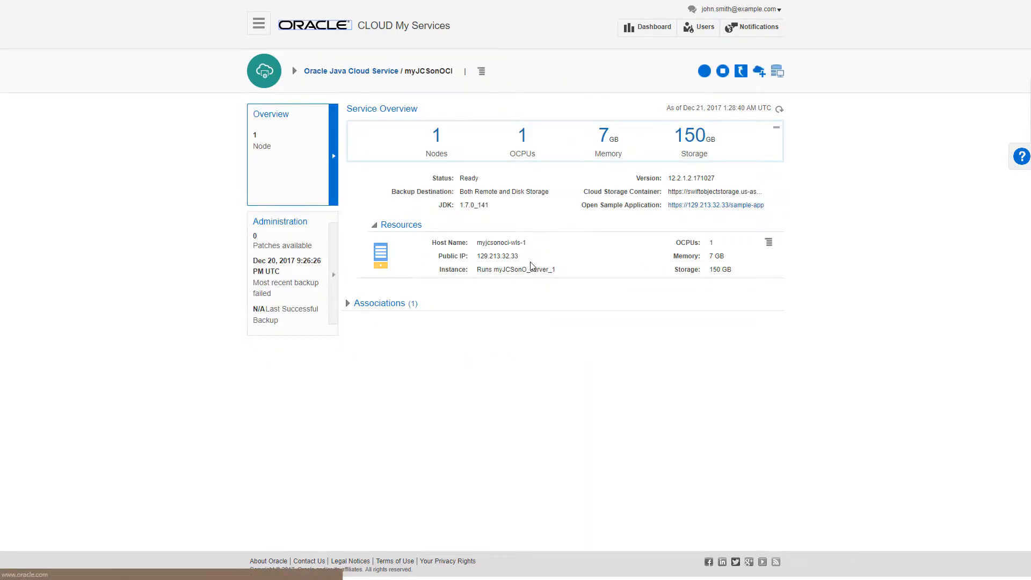
pyautogui.doubleClick(498, 255)
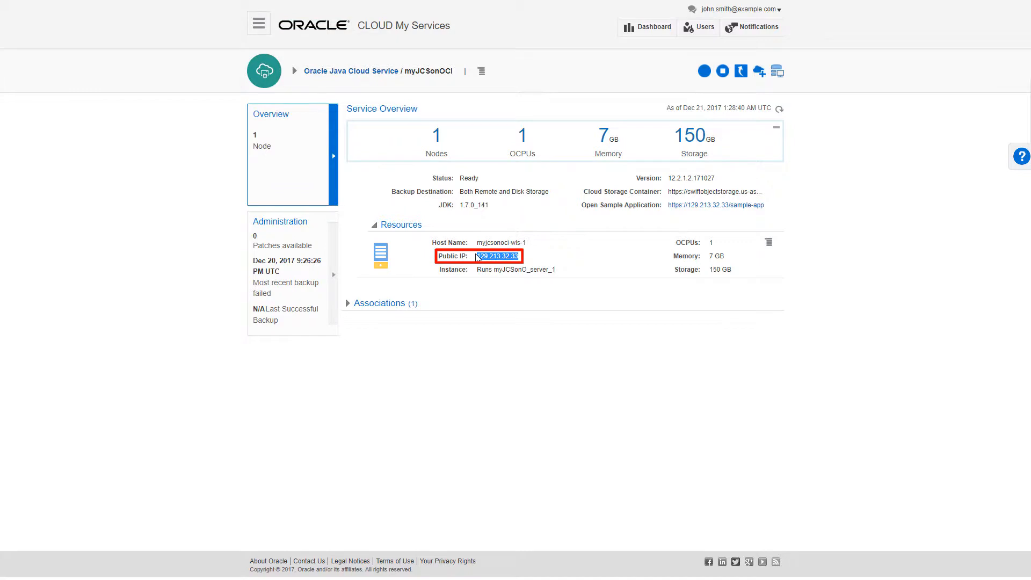
pyautogui.rightClick(498, 256)
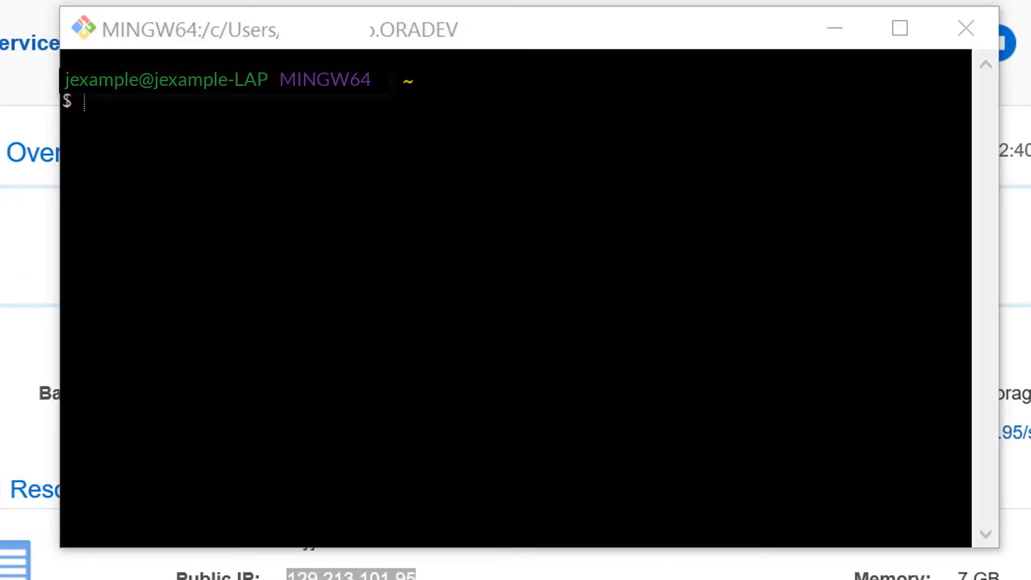
# SSH as opc to 129.213.32.33 using ~/.ssh/jcskey.openssh, then run hostname -f
pyautogui.write('ssh')
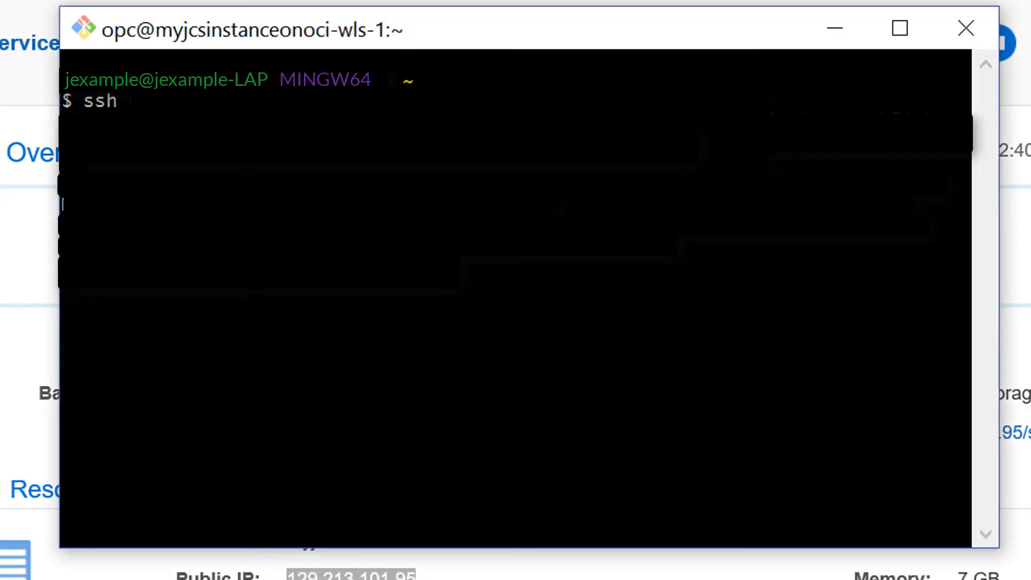
pyautogui.write('opc@129.213.32.33 -i ~/.ssh/jcskey.openssh')
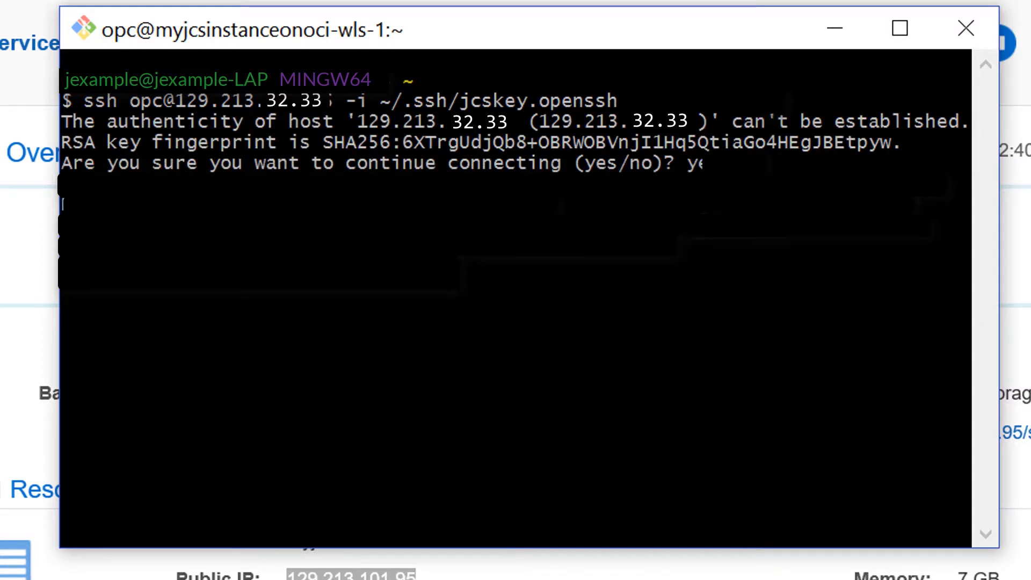
pyautogui.press('Return')
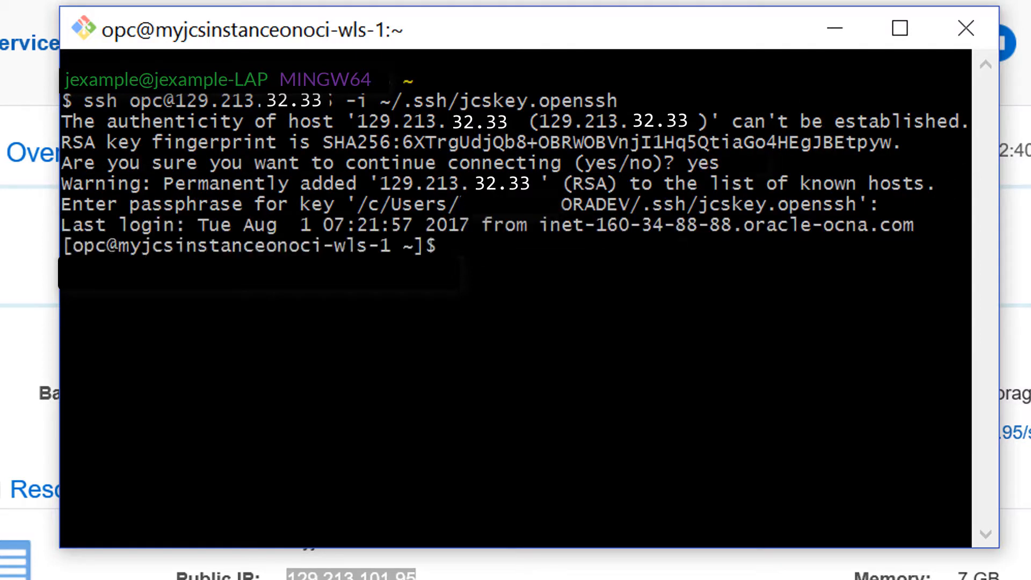
pyautogui.write('hostna')
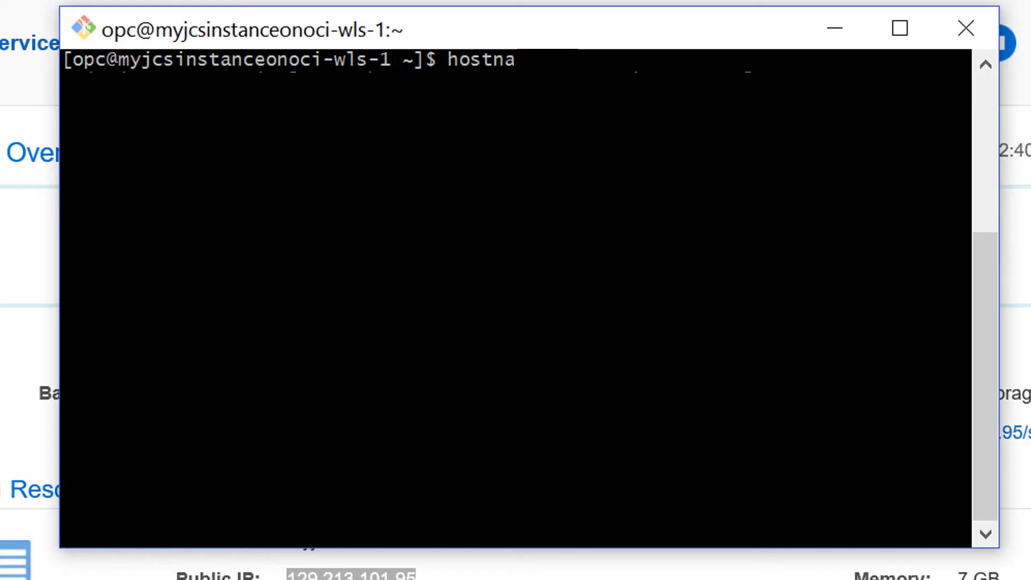
pyautogui.press('Return')
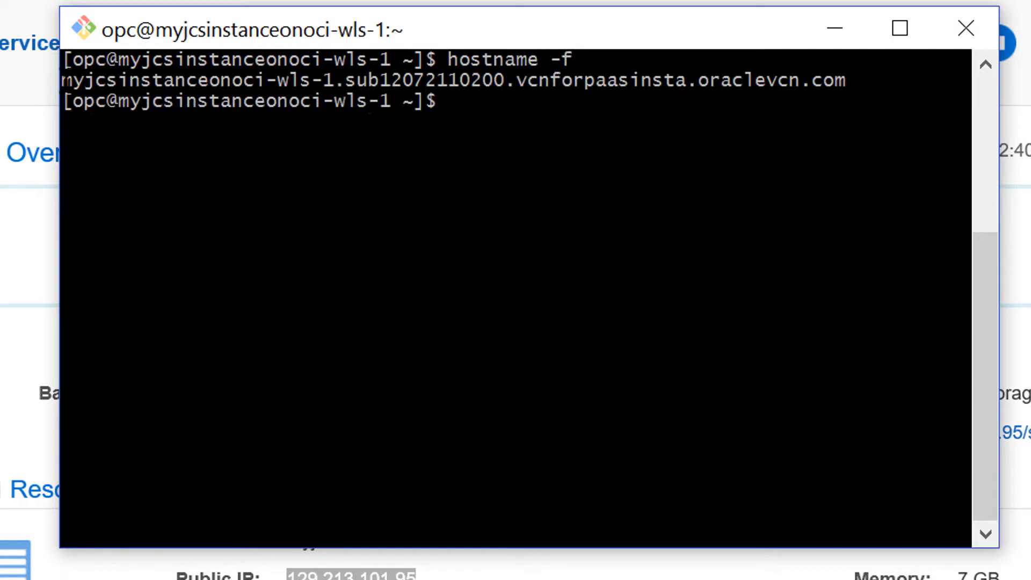